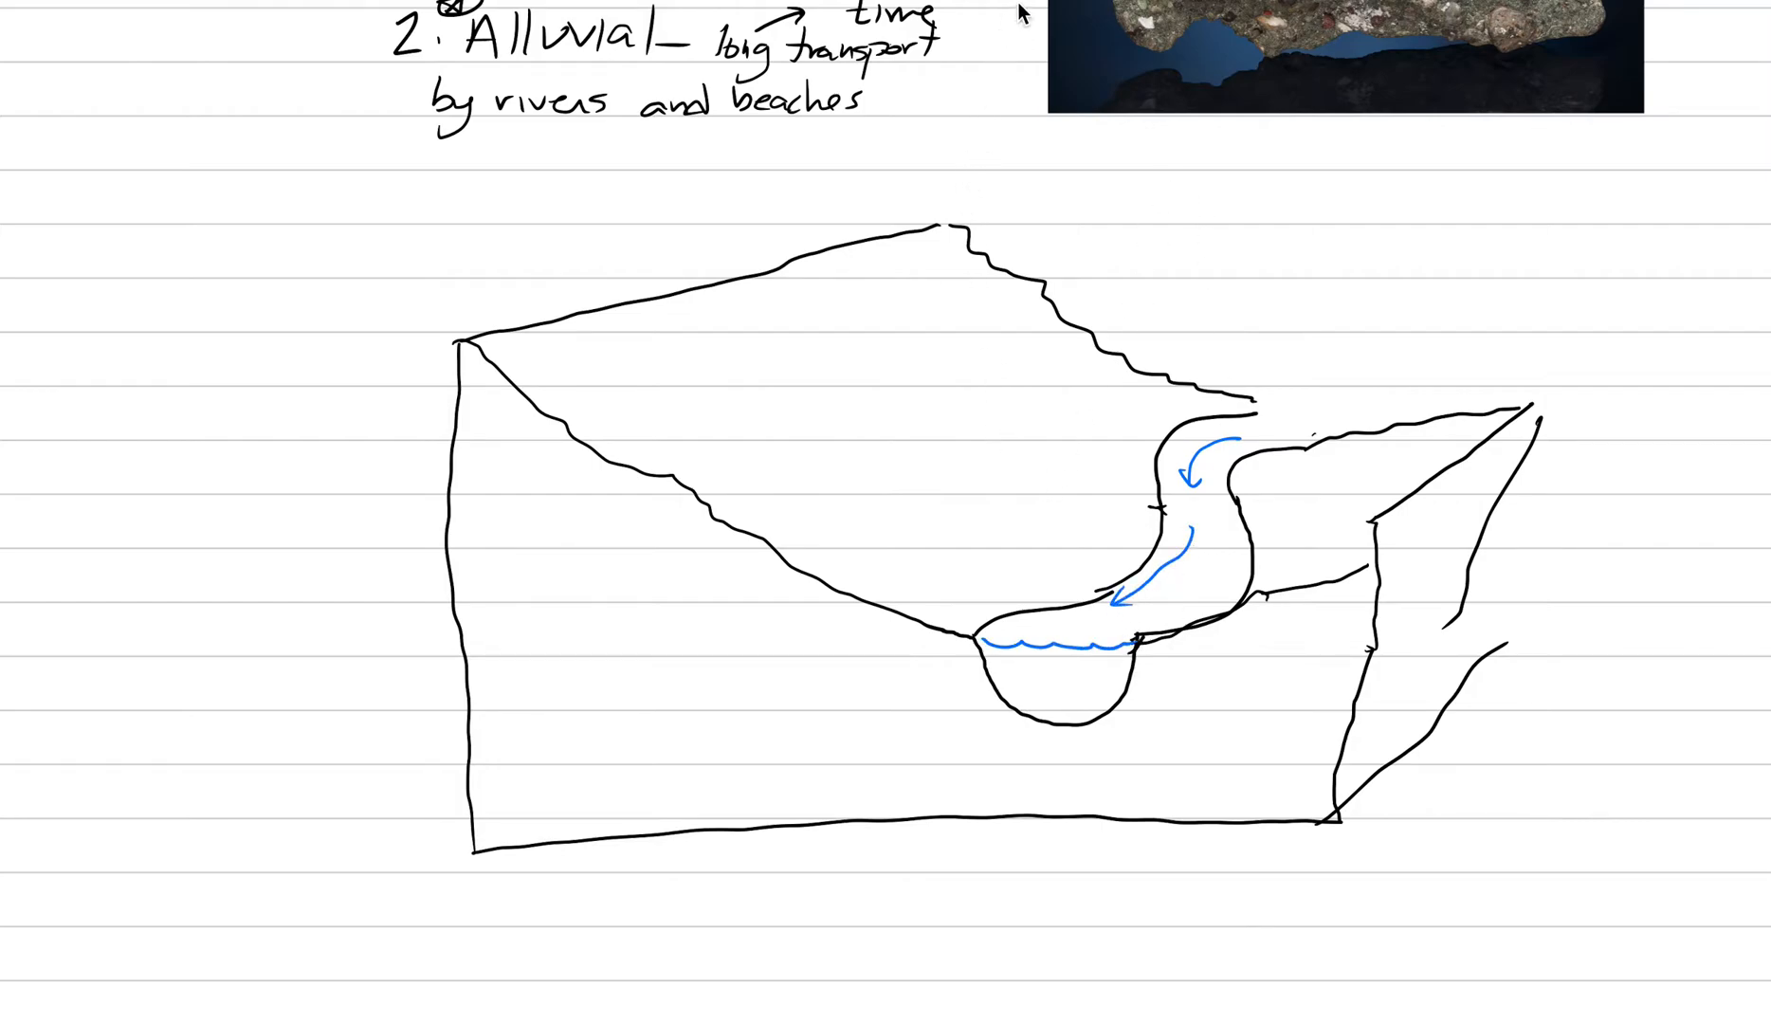
pyautogui.moveTo(693, 385)
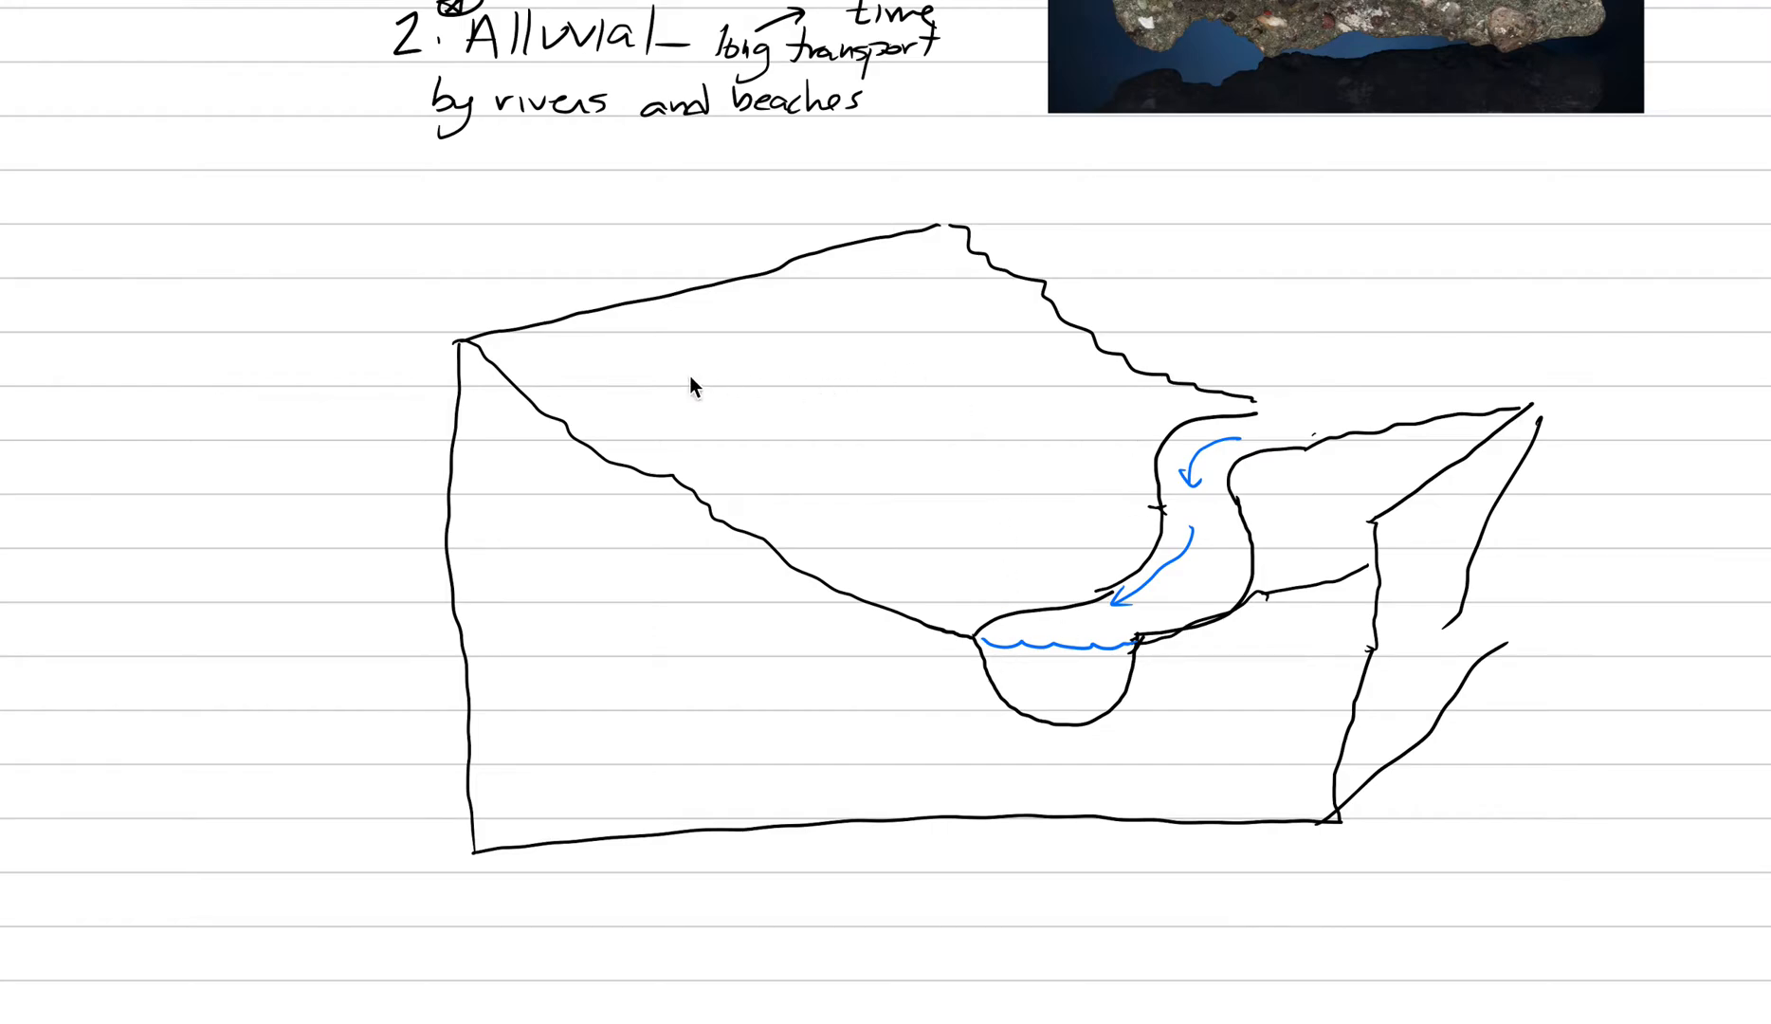
pyautogui.moveTo(767, 416)
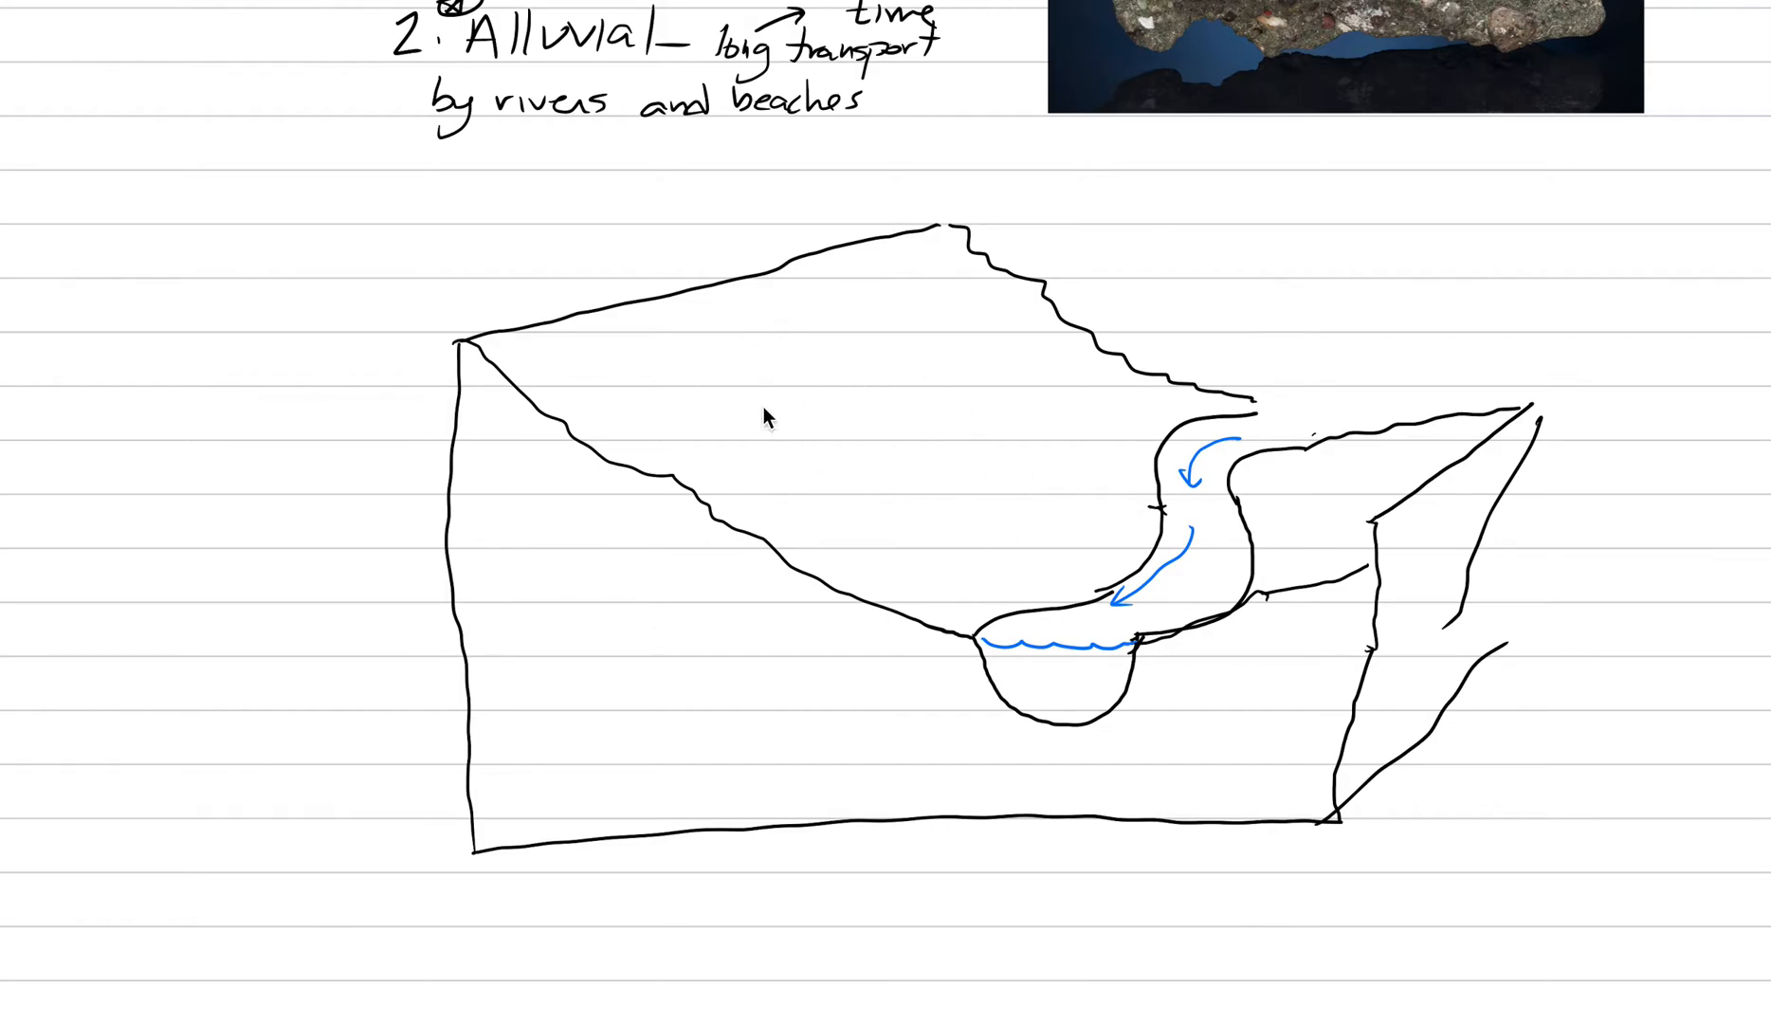
pyautogui.moveTo(903, 95)
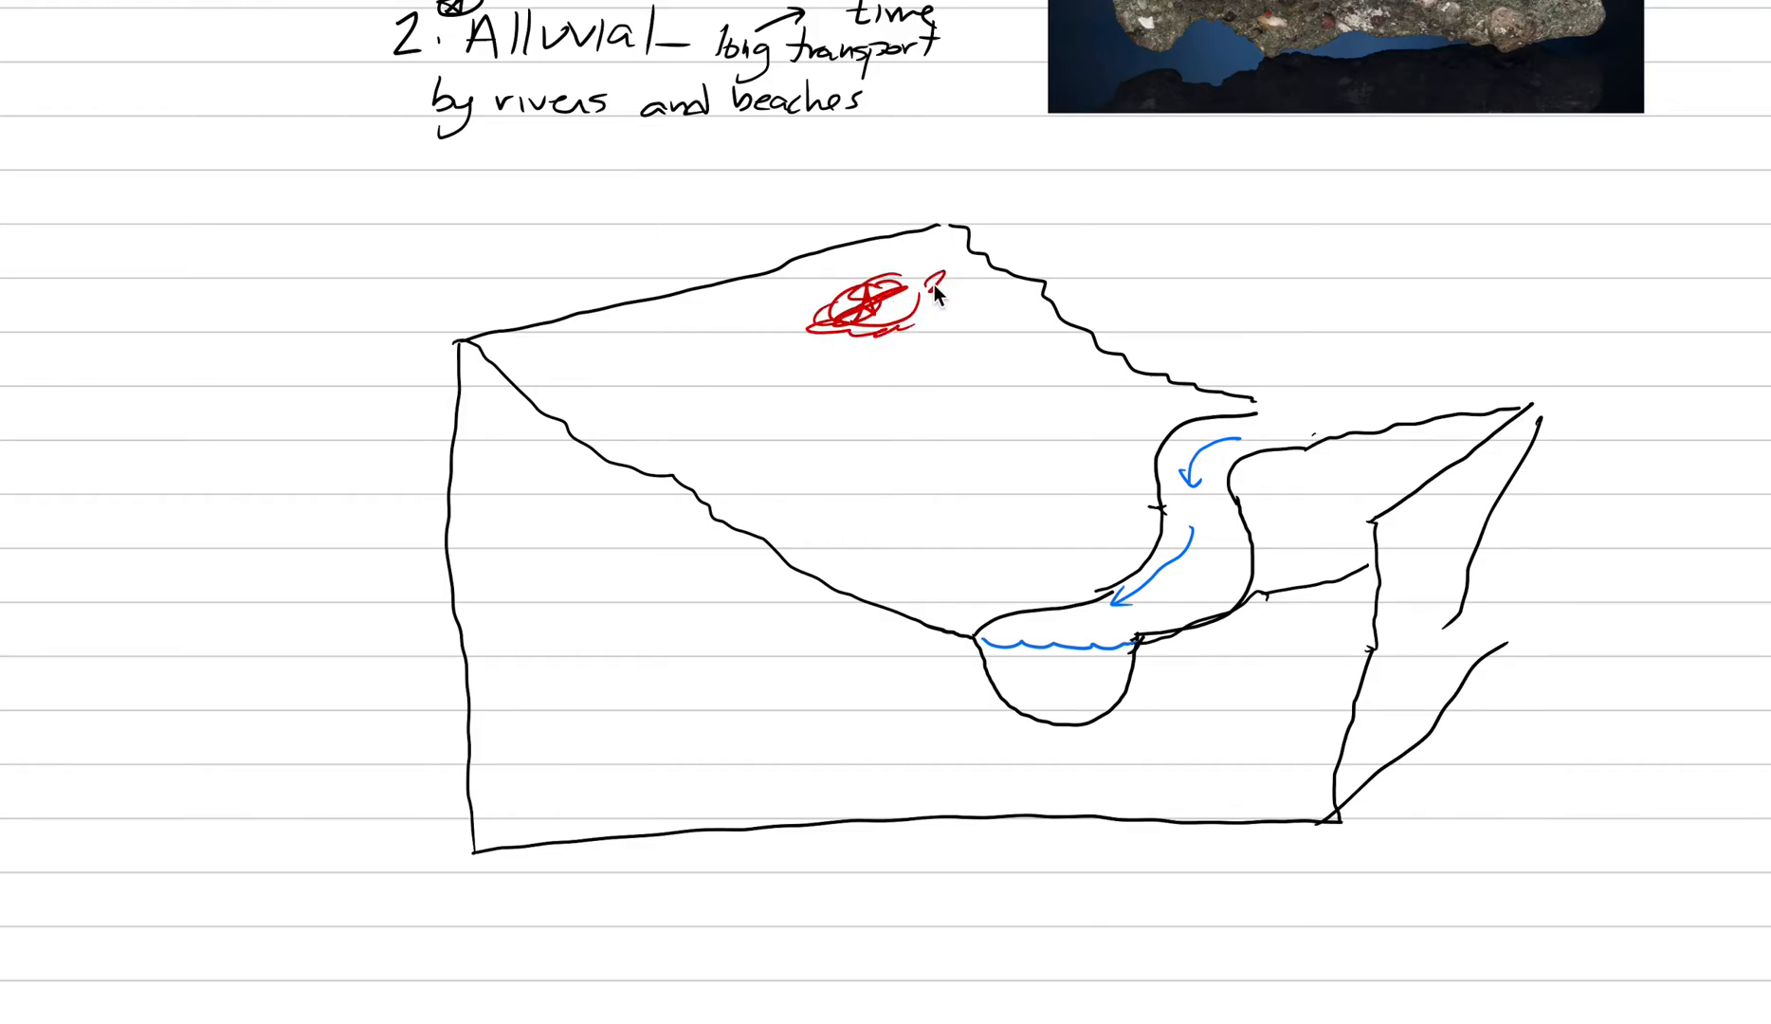
pyautogui.moveTo(935, 333)
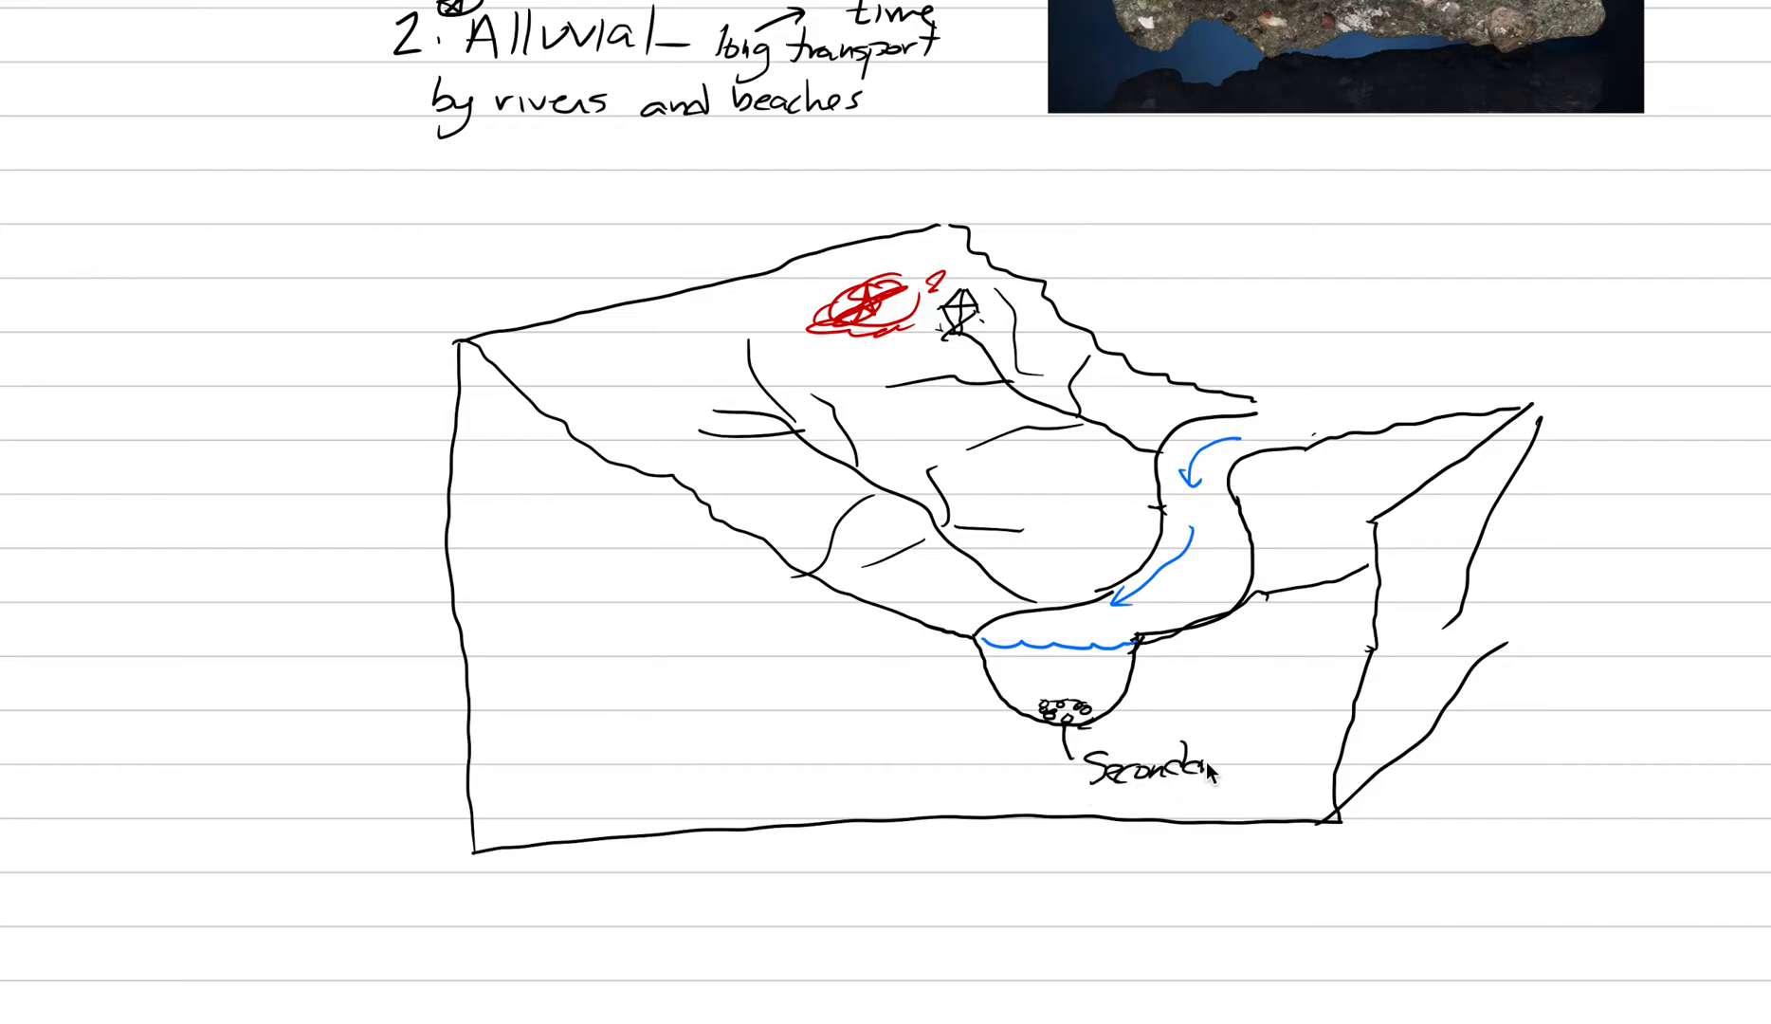
# Scroll down below the block diagram to make room for the 'a. Paleochannel' heading.
pyautogui.scroll(-3)
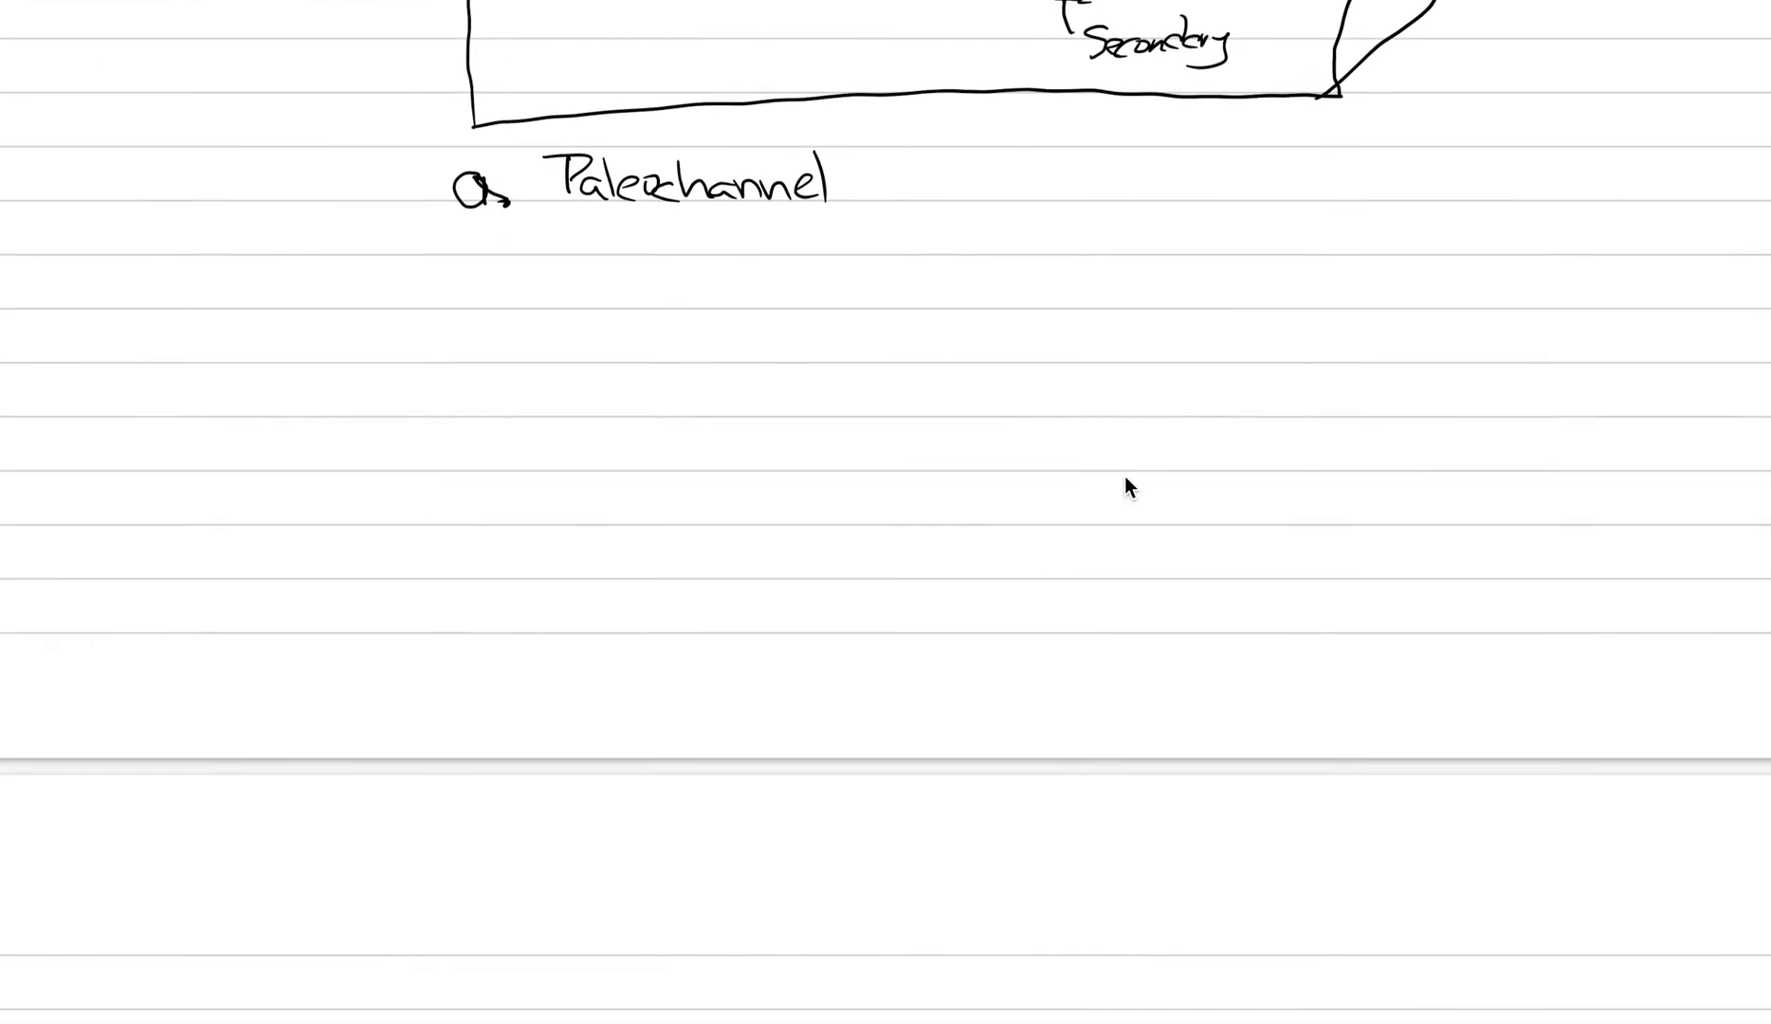
# Scroll back up to the 'Paleochannel' heading to add a dash after it.
pyautogui.scroll(3)
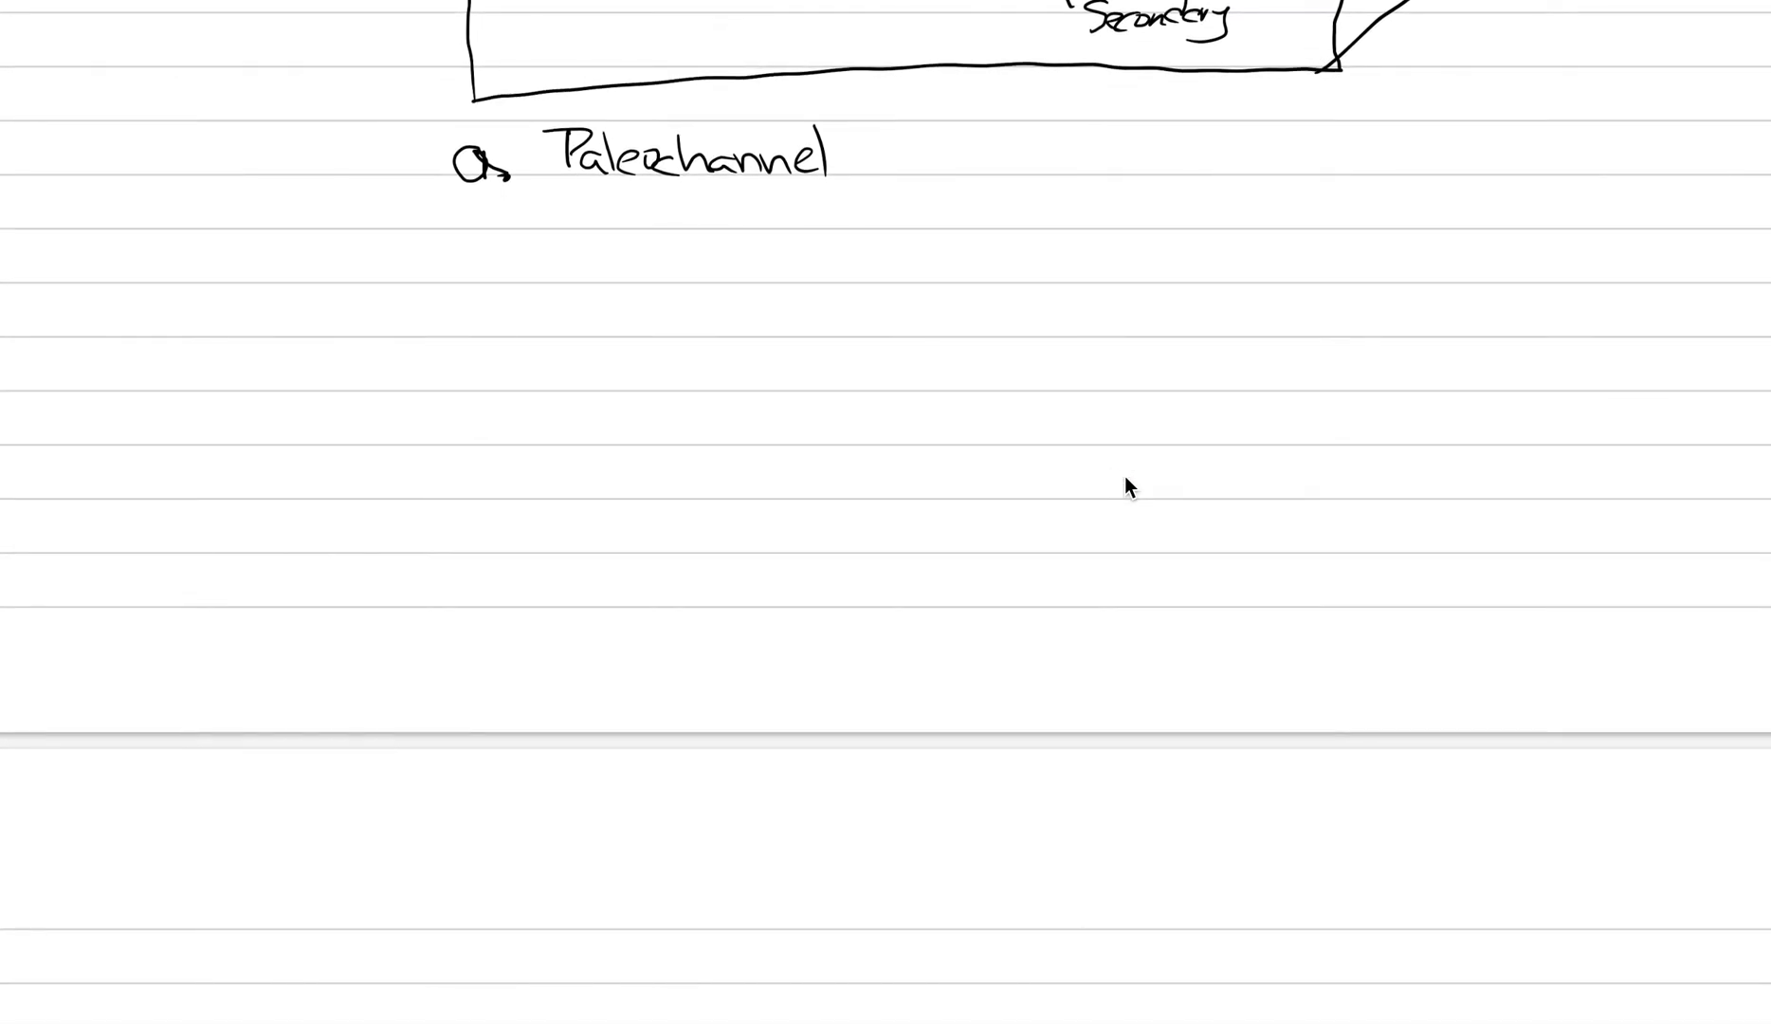
pyautogui.moveTo(873, 175)
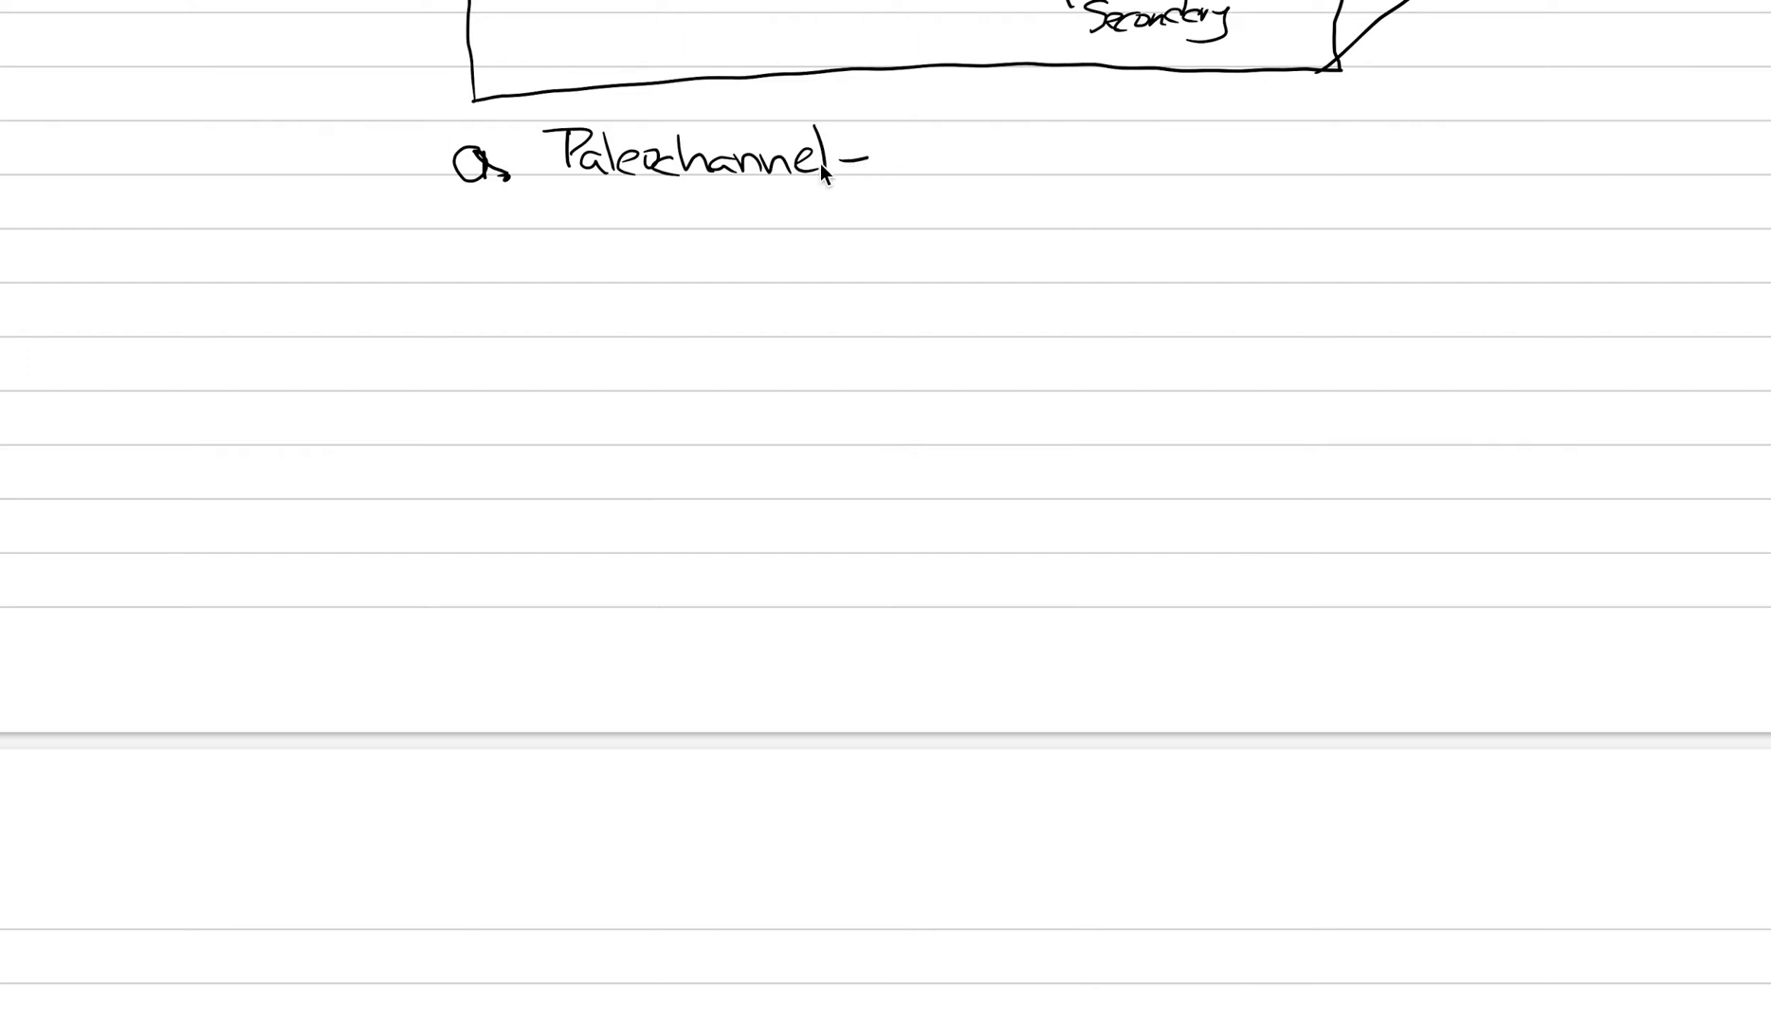
pyautogui.moveTo(847, 197)
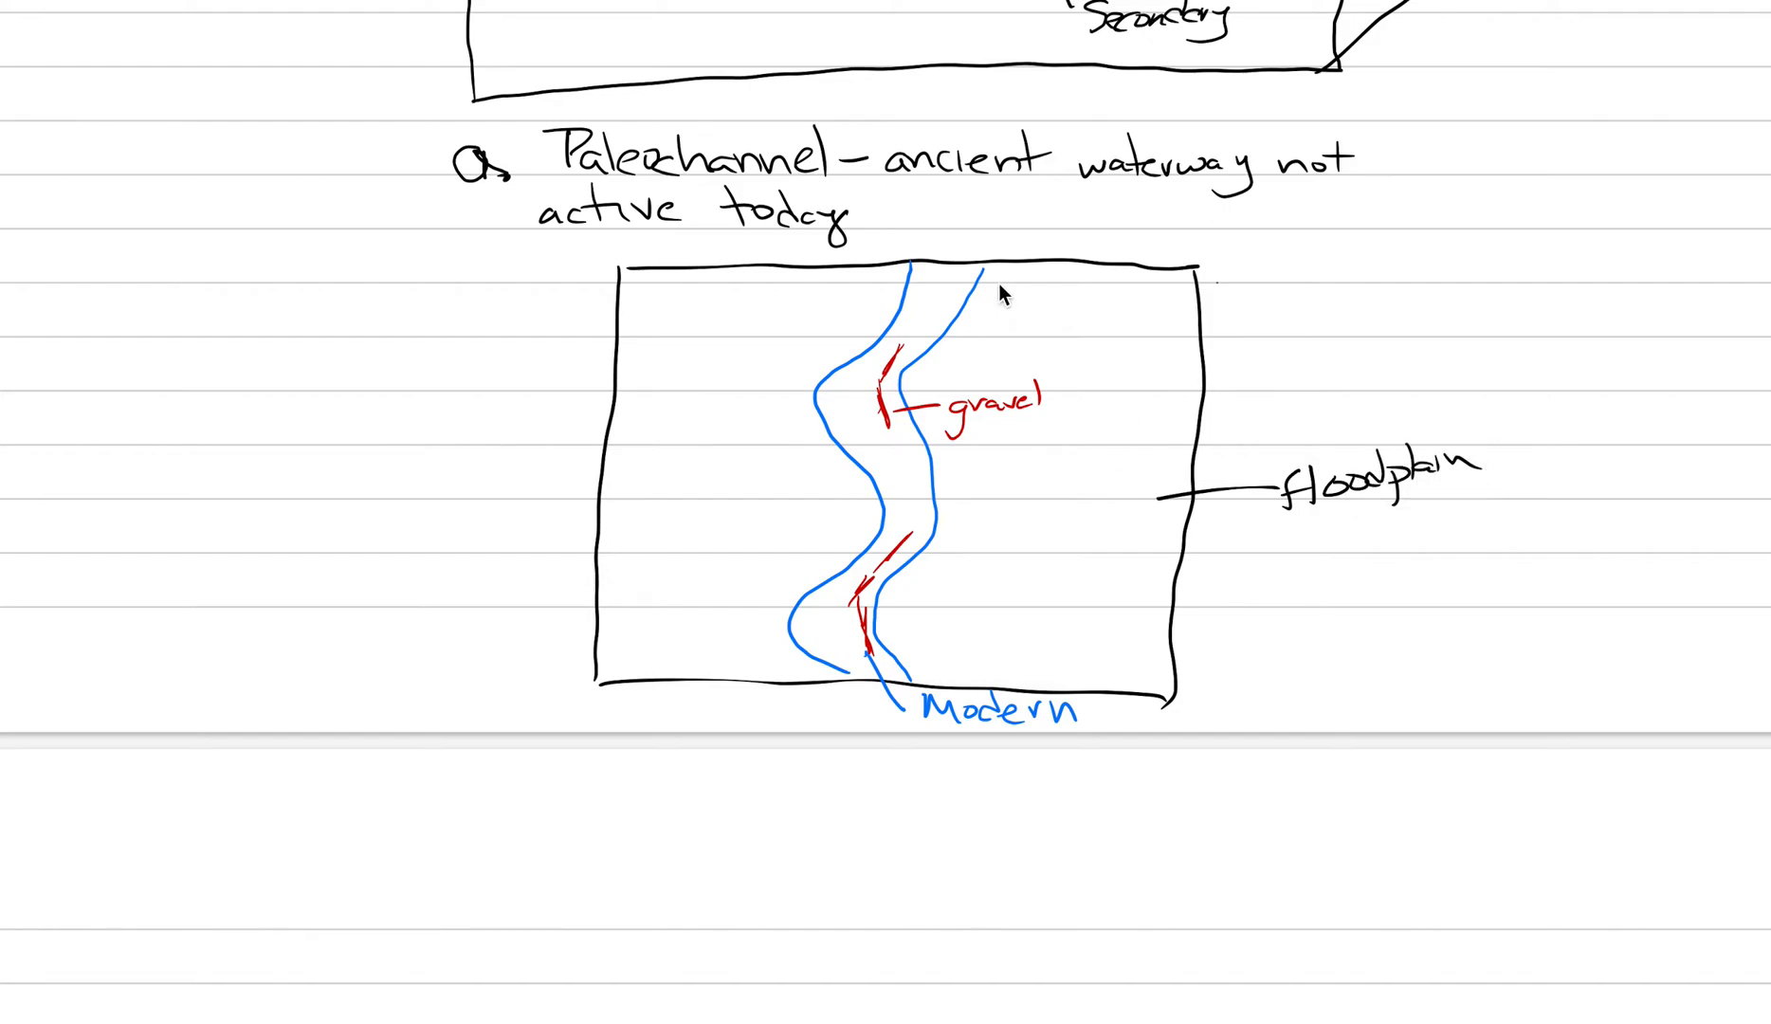
pyautogui.moveTo(772, 278)
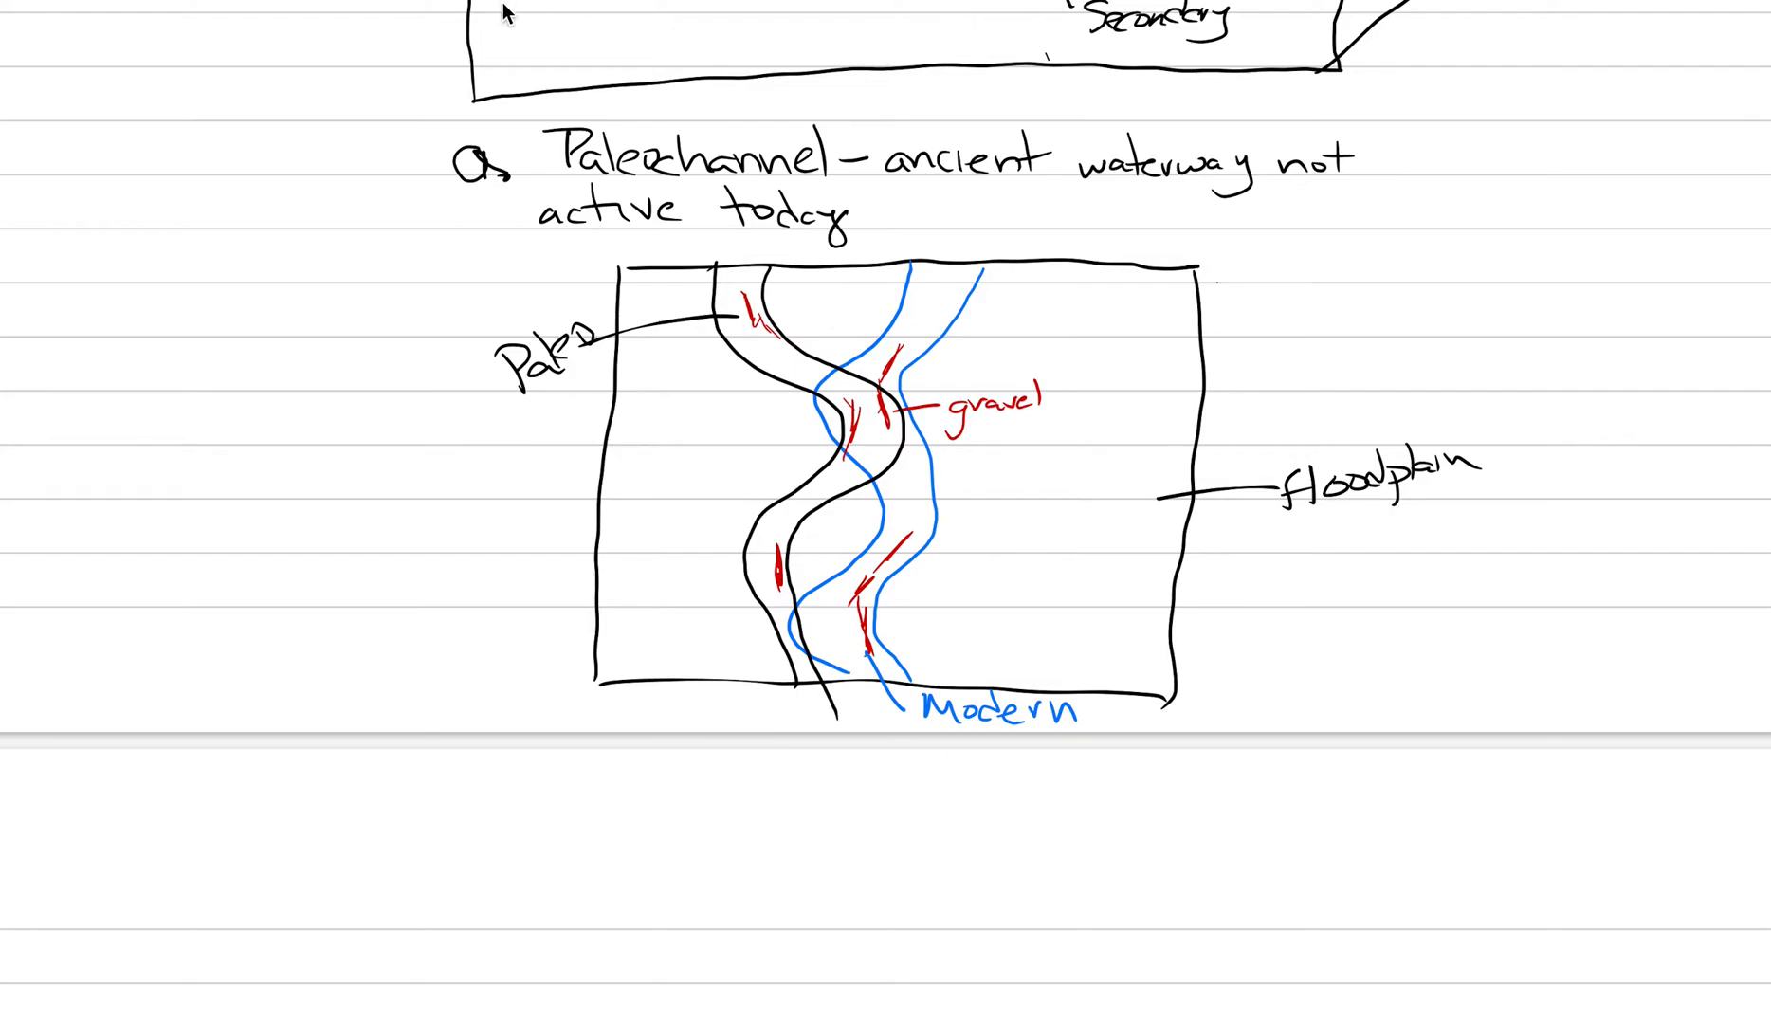
# Select a pen colour for the paleochannel floodplain map sketch.
pyautogui.click(507, 11)
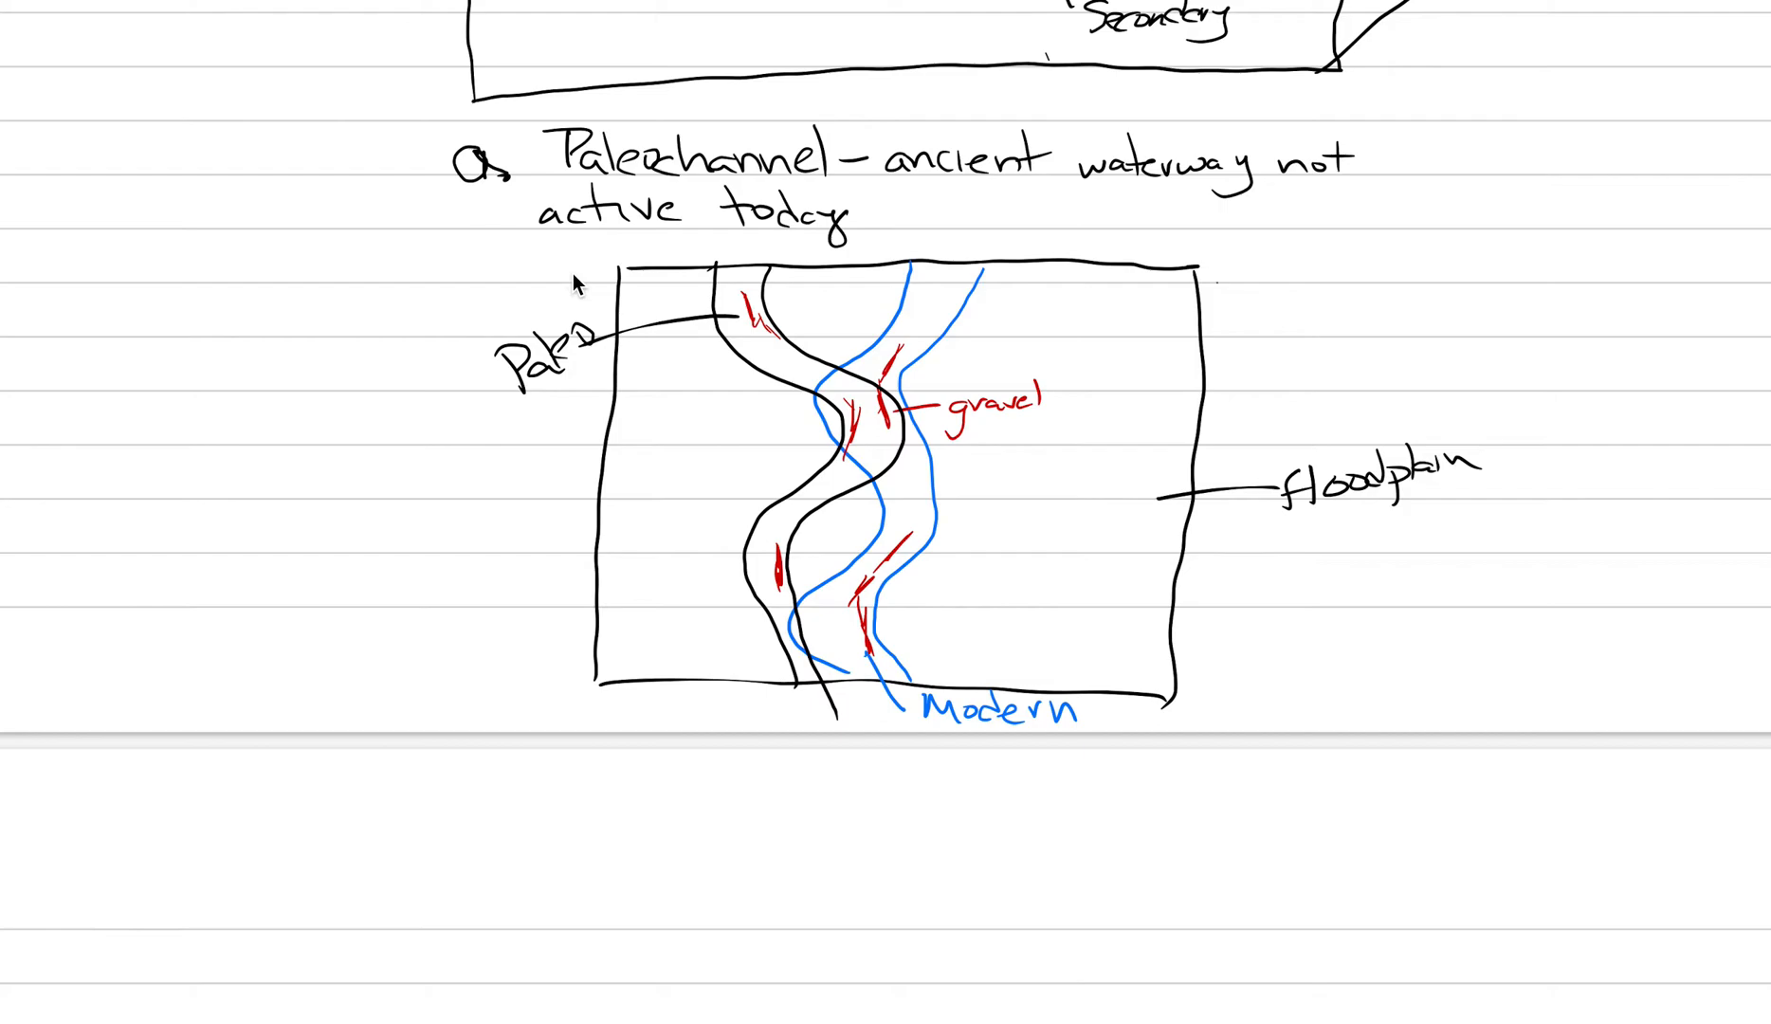
pyautogui.scroll(-3)
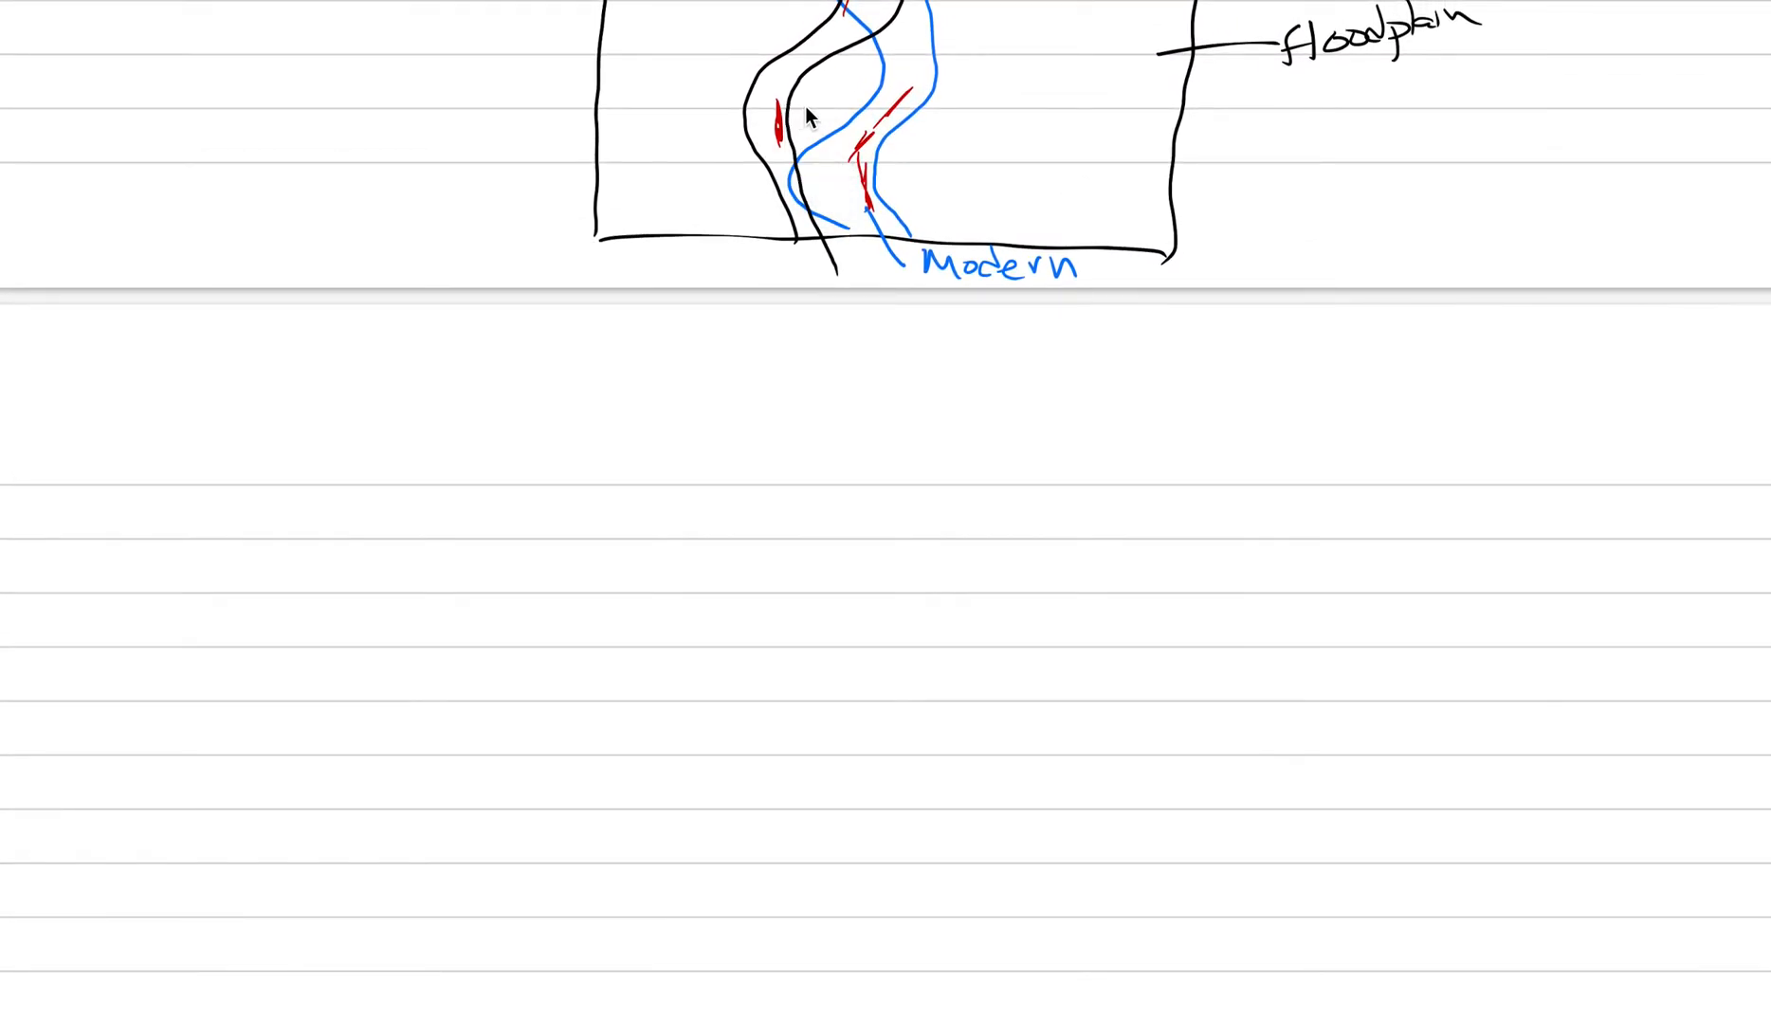
pyautogui.moveTo(306, 466)
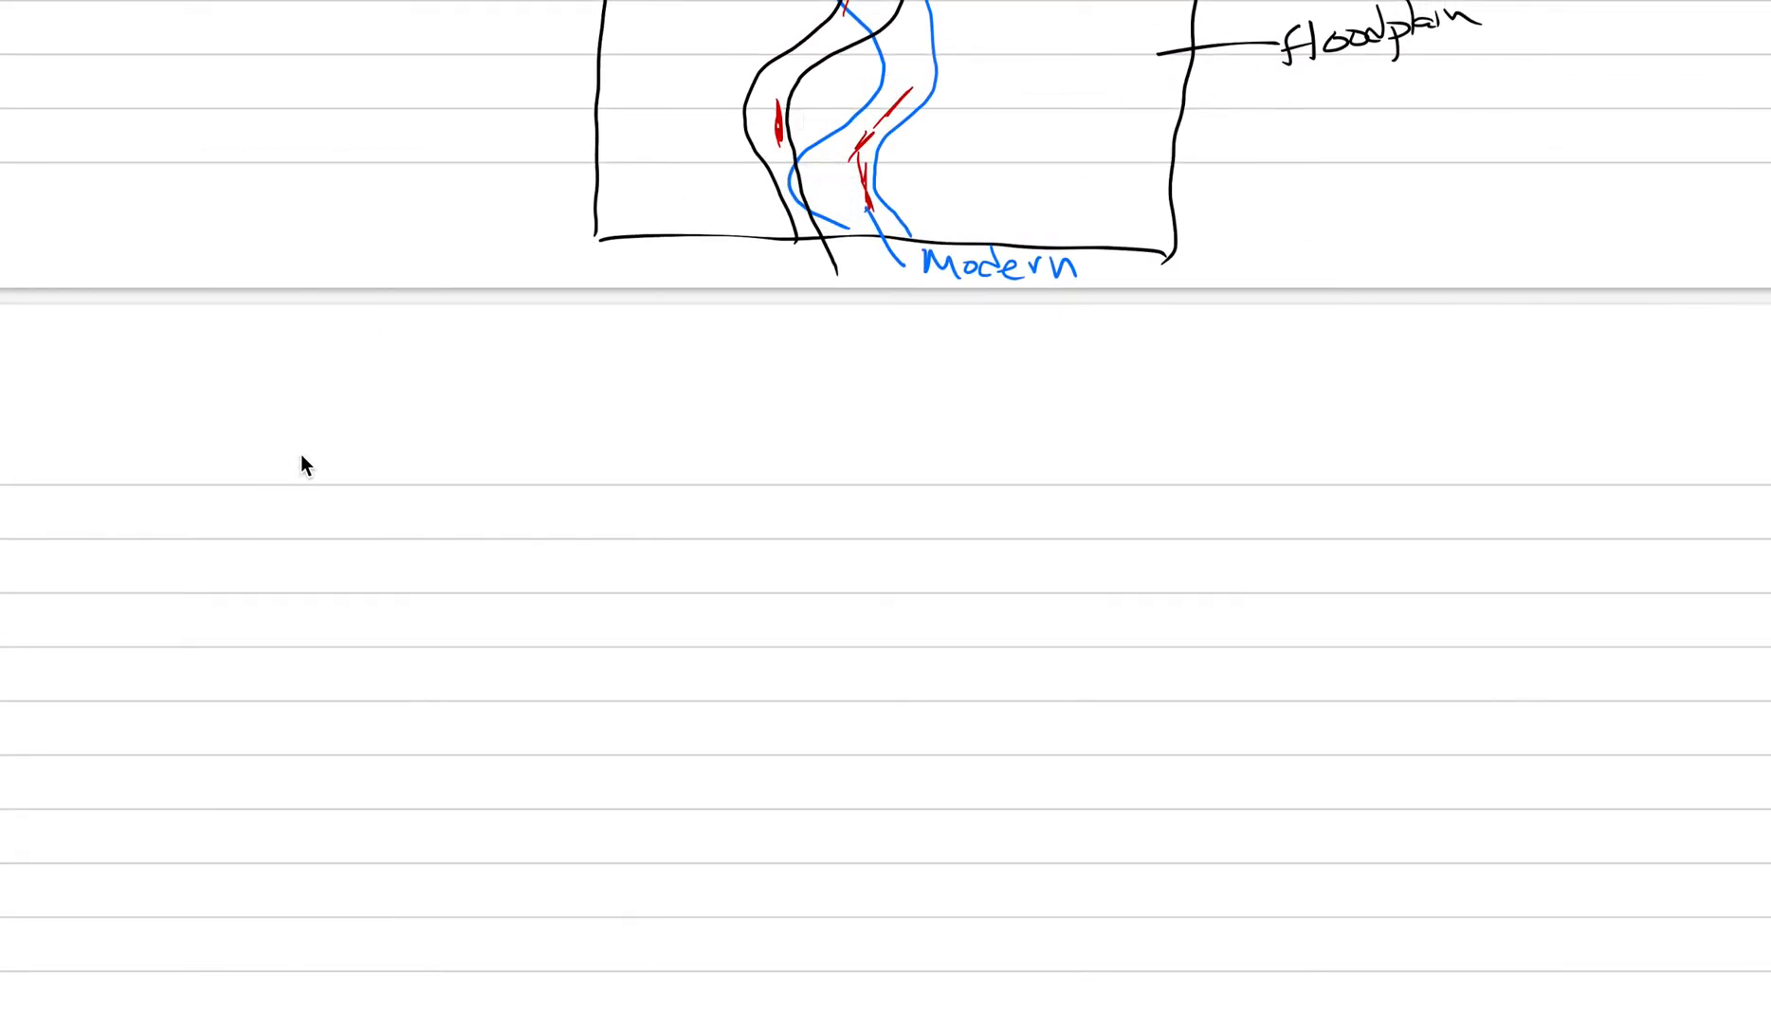